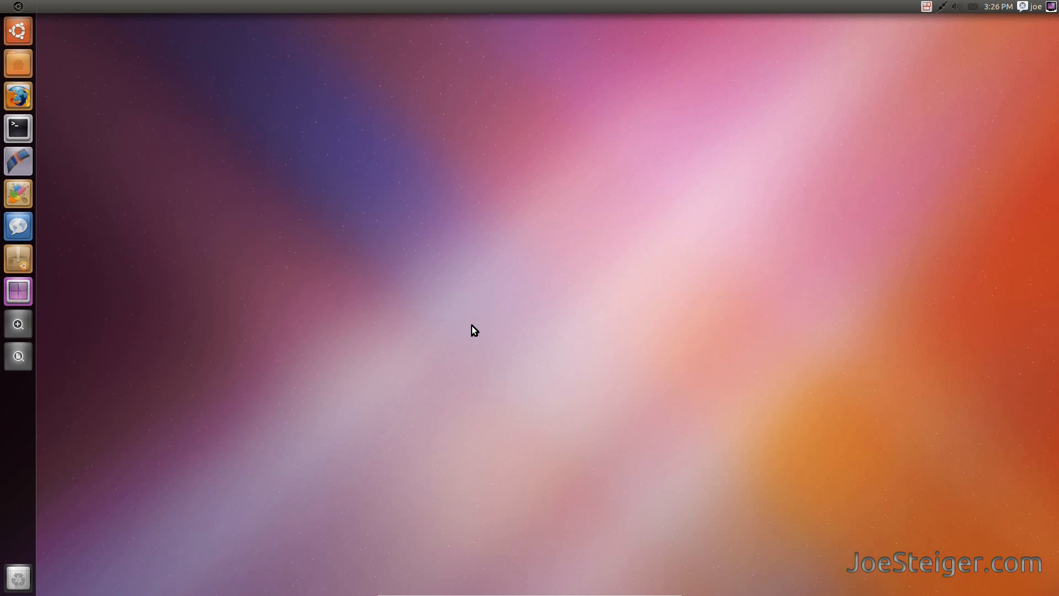
- Run gnome-panel from the Alt+F2 command prompt so the classic Applications/Places/System panels appear
key(Alt+F2)
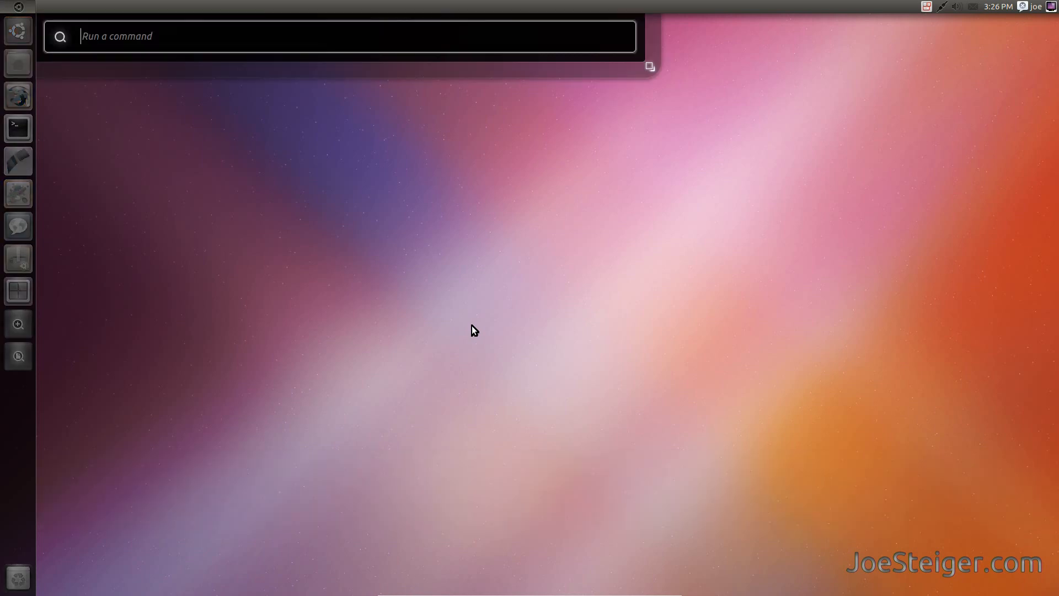
text(gnome-)
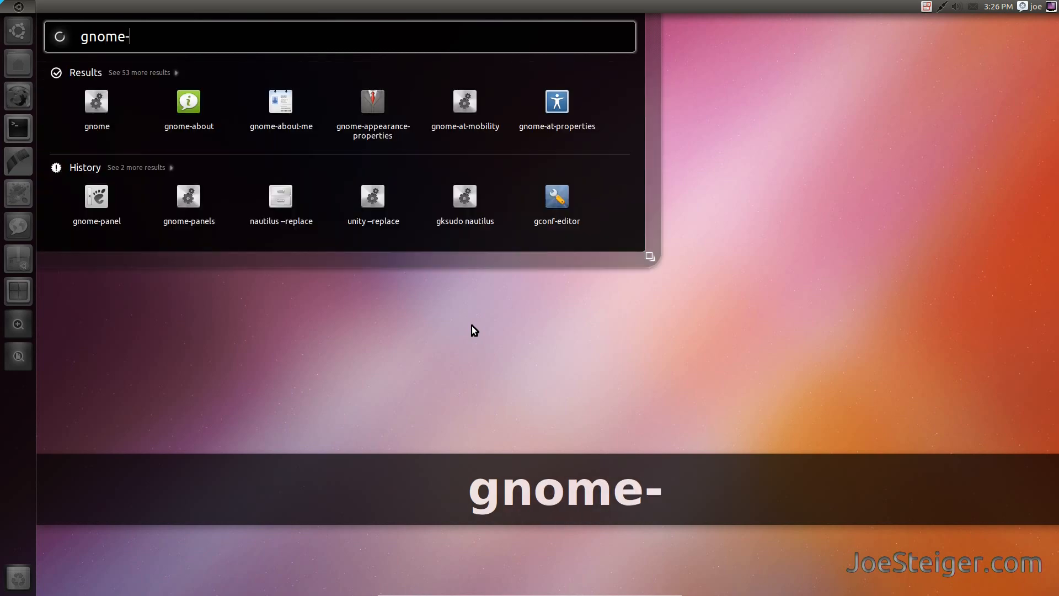
text(panel)
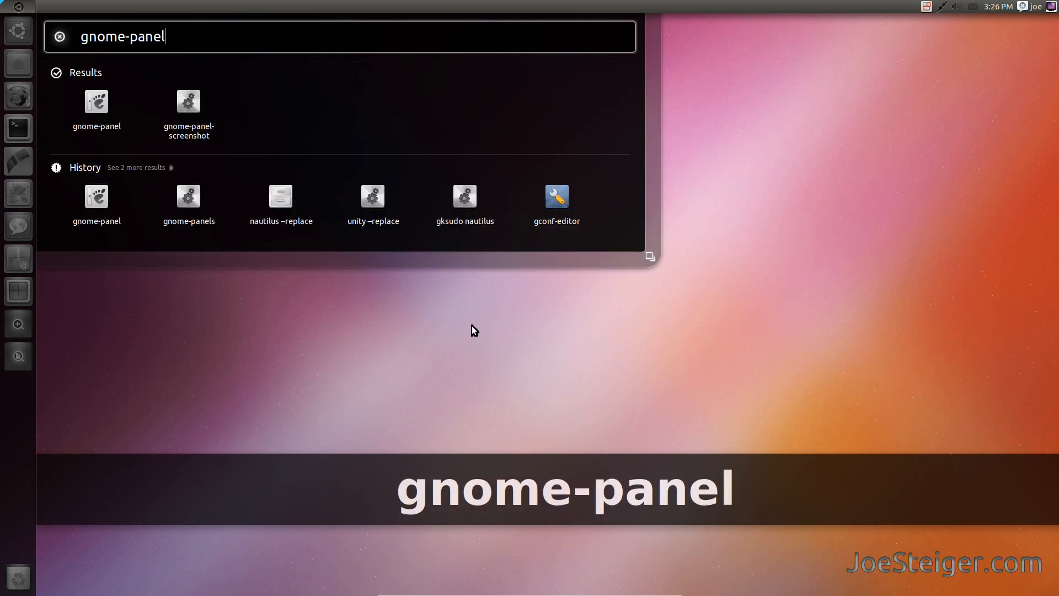
key(Return)
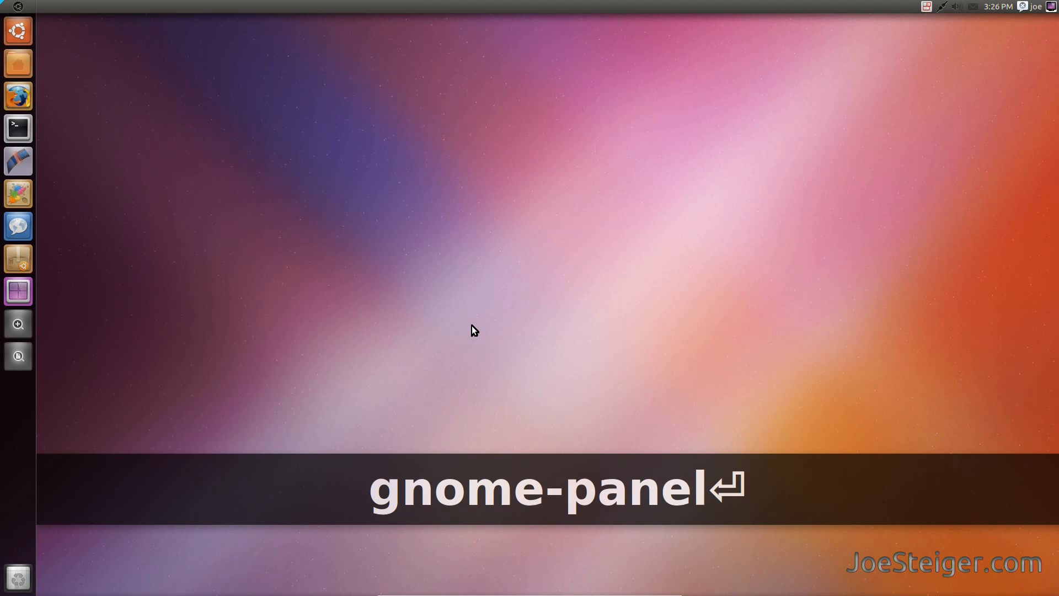
key(Return)
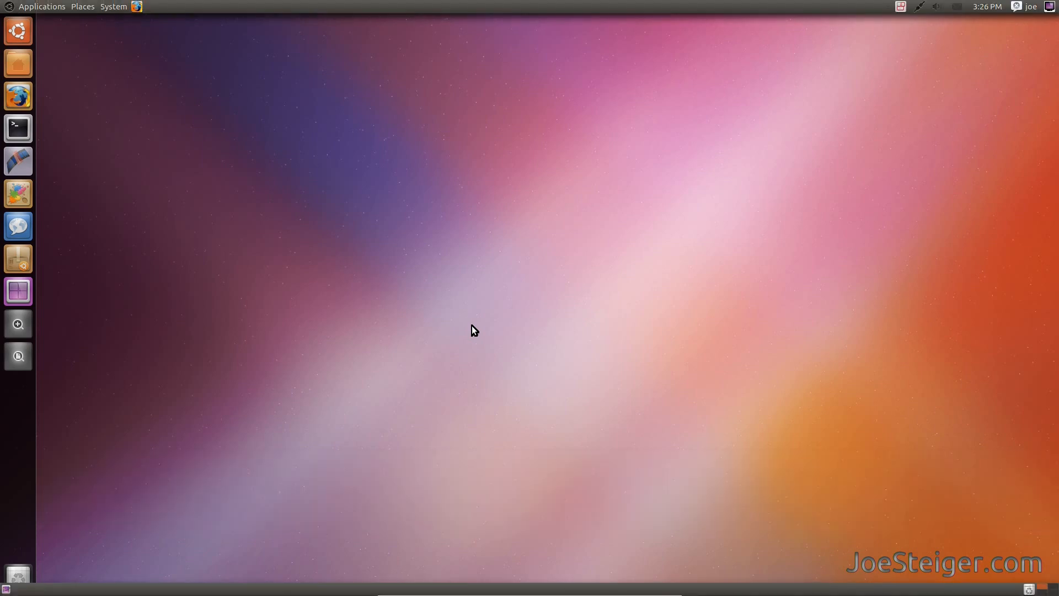
mouse_move(46, 4)
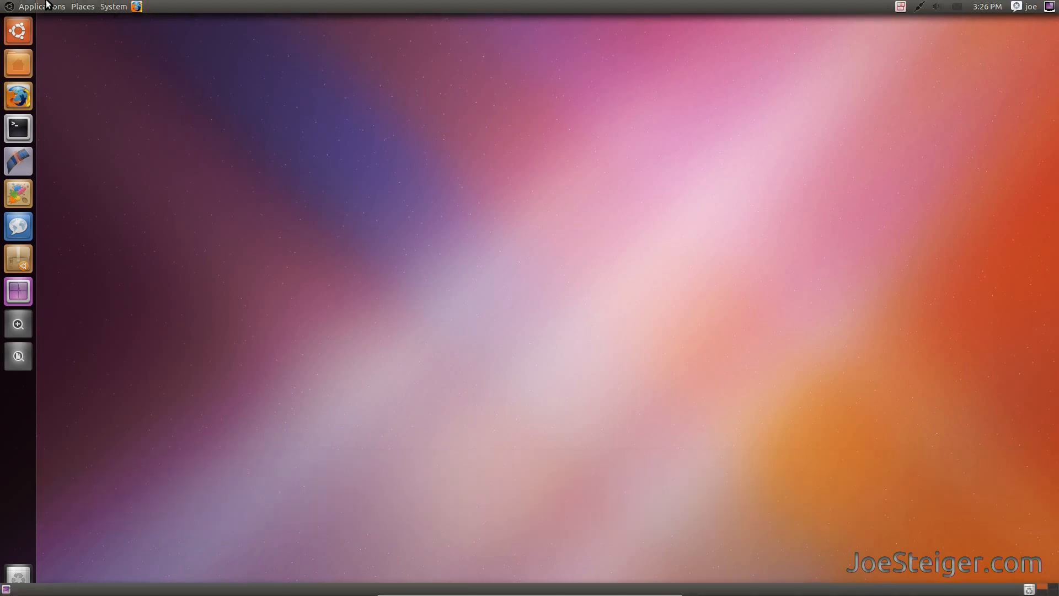
click(42, 6)
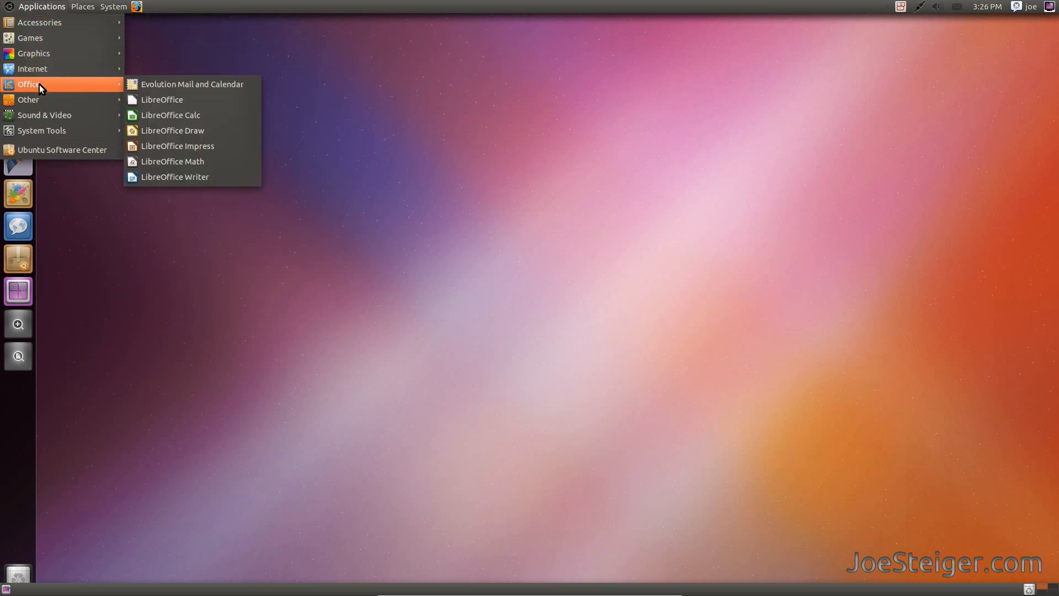
mouse_move(37, 116)
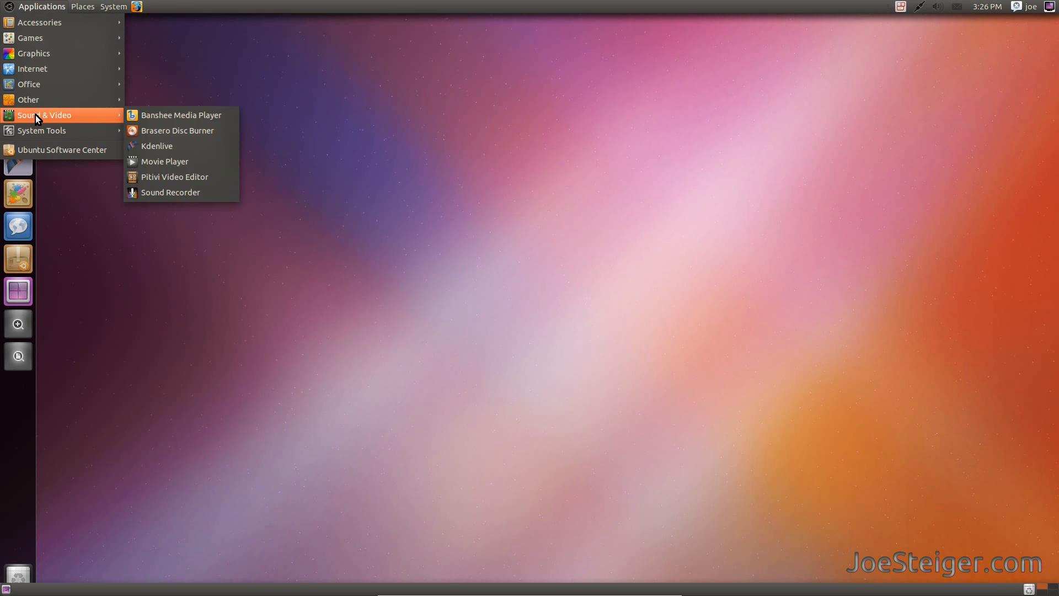
click(97, 6)
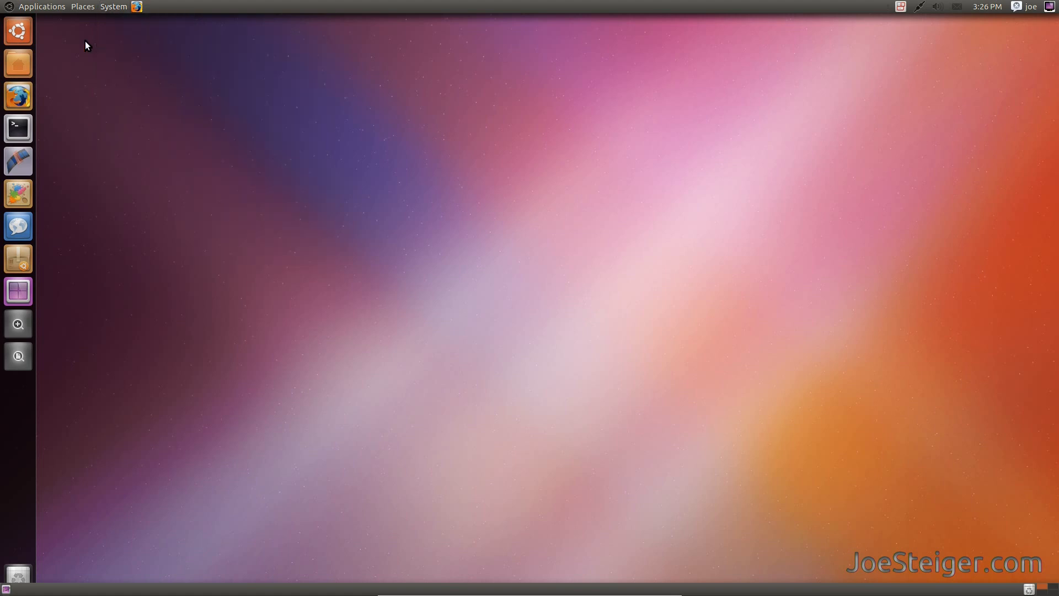
- Place a GIMP Image Editor launcher on the top panel beside the Firefox launcher
click(42, 6)
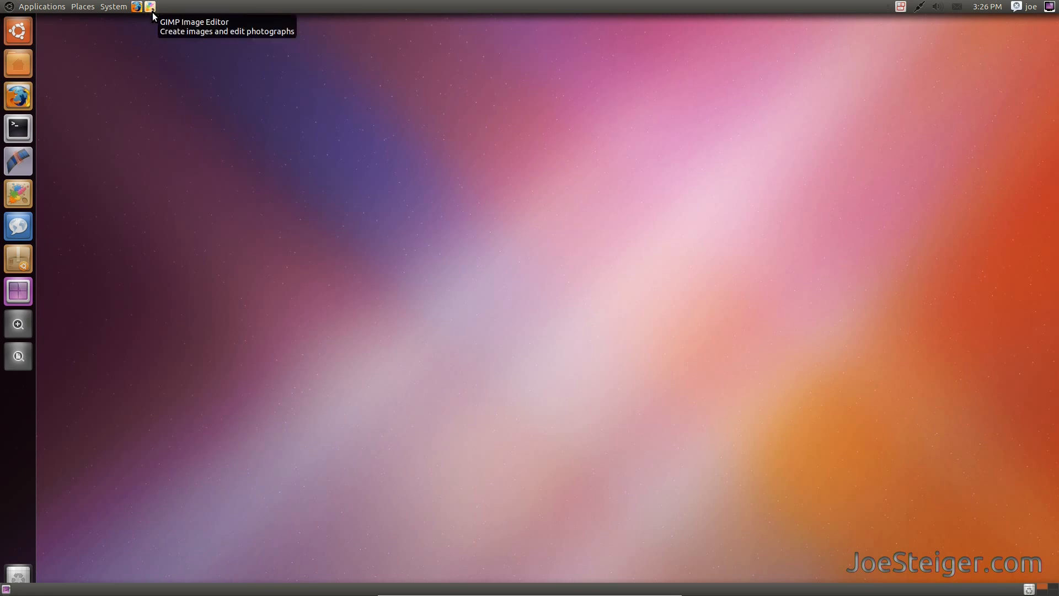
mouse_move(209, 263)
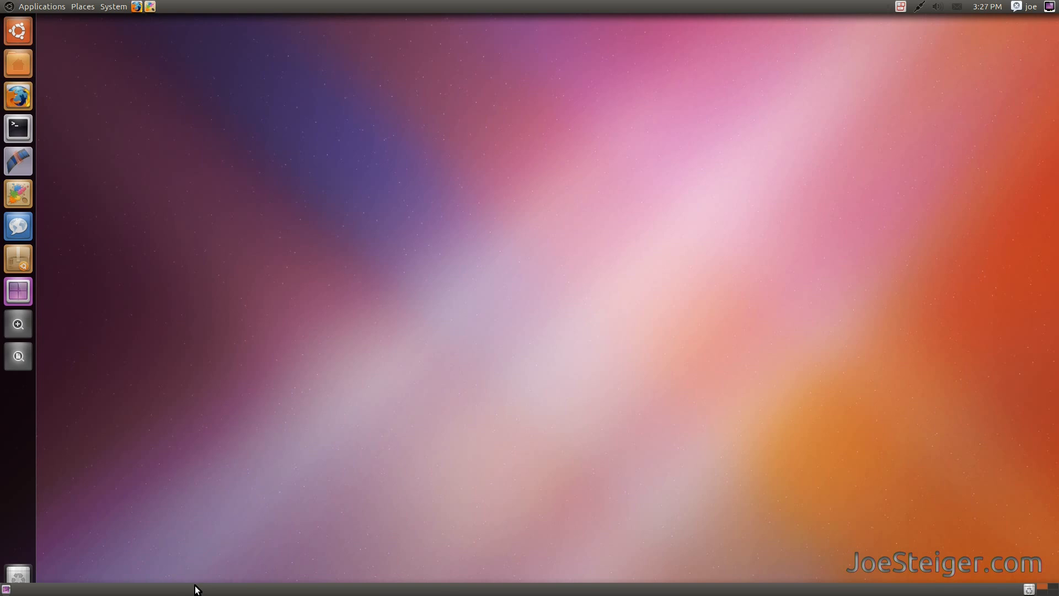
mouse_move(16, 578)
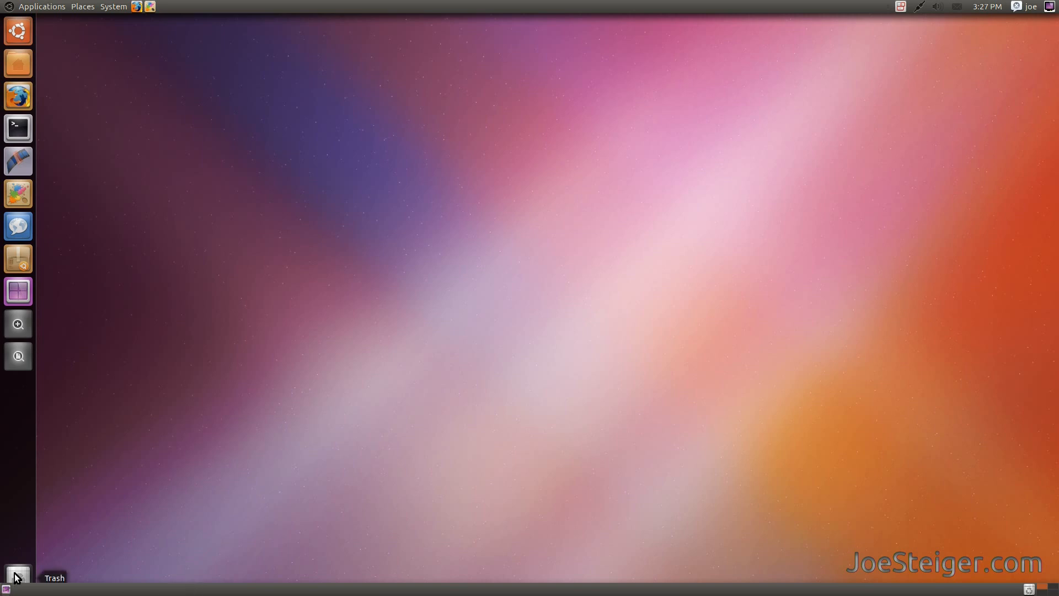
- Delete the bottom GNOME panel via Delete This Panel and confirm, leaving only the top panel
right_click(7, 589)
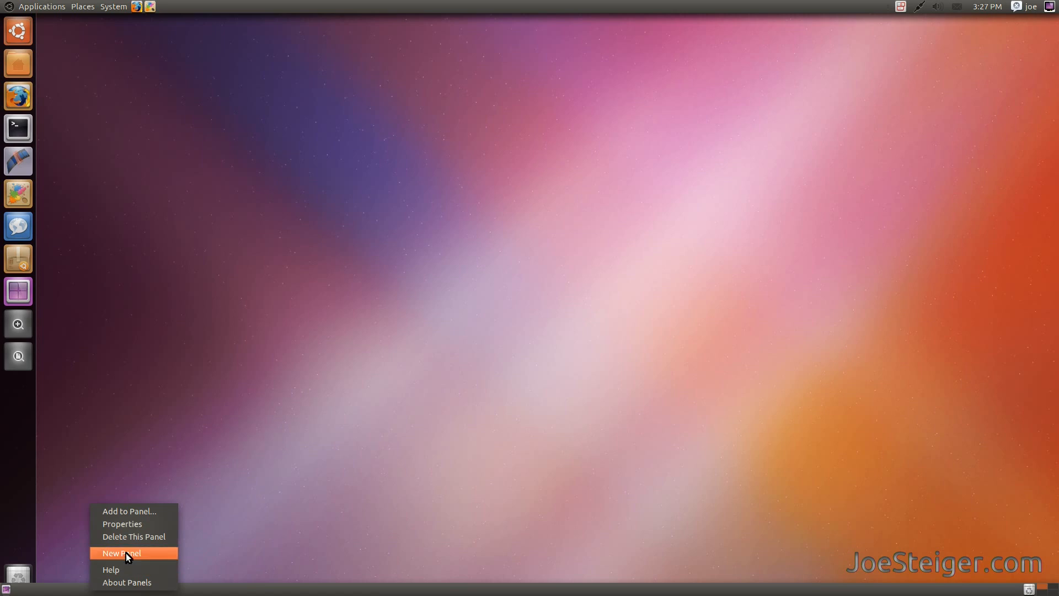
click(135, 536)
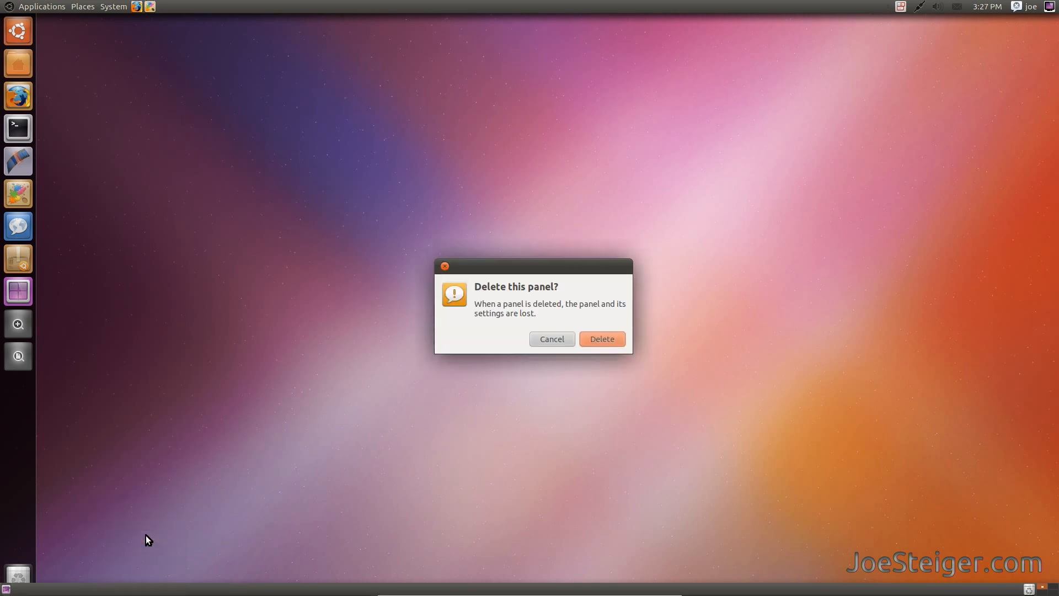
click(603, 339)
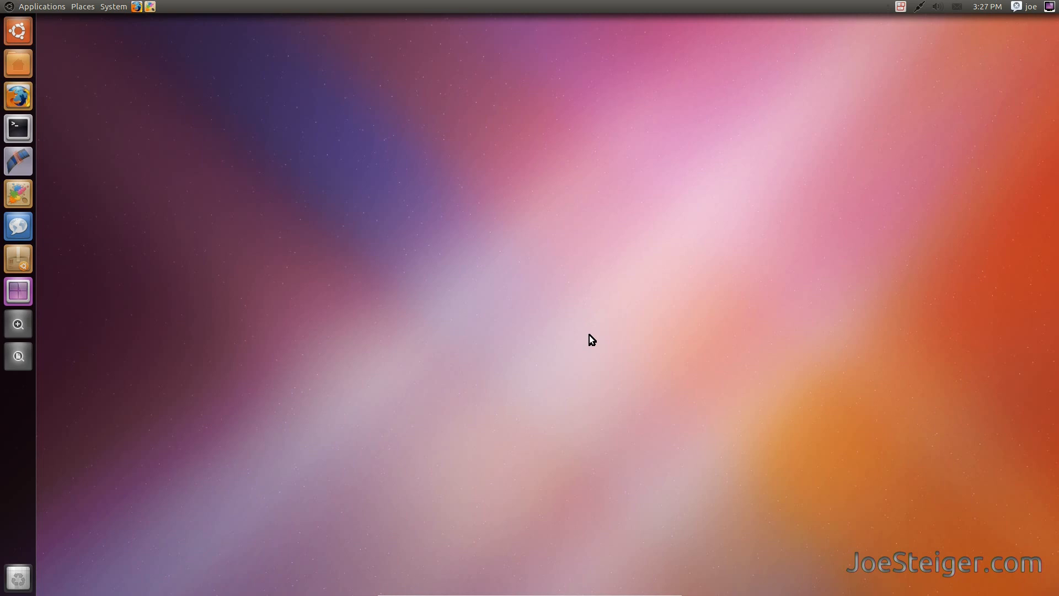
- Search the Dash for 'start' to reach Startup Applications Preferences
click(17, 31)
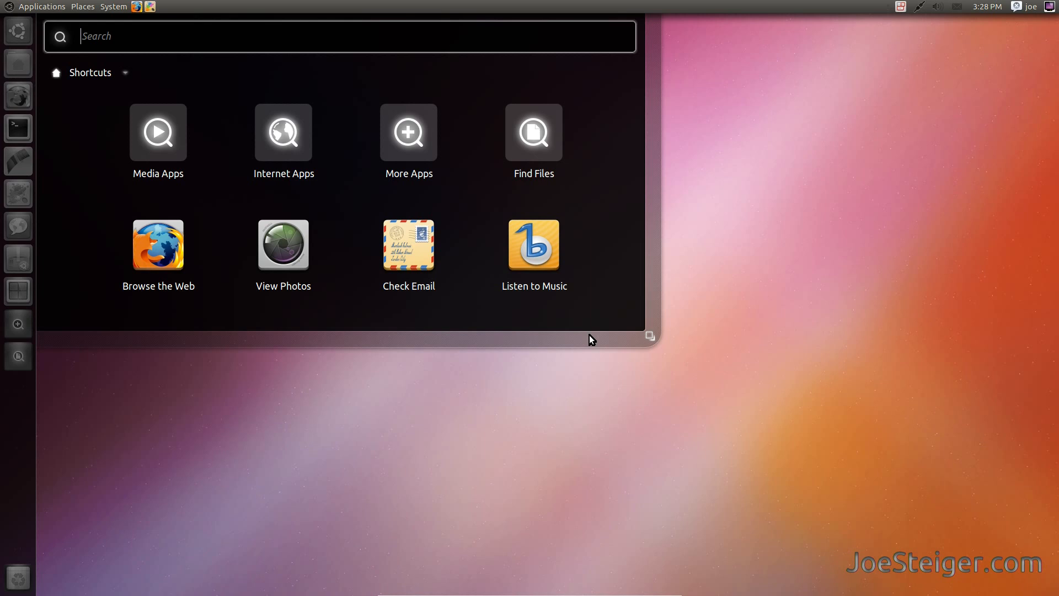
text(start)
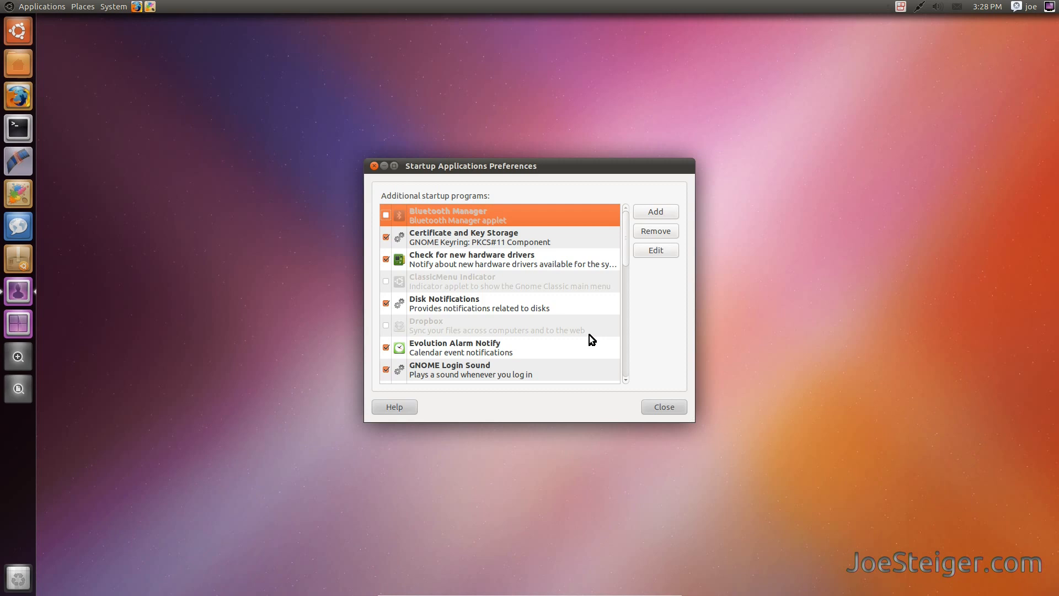
- Add a startup entry named Gnome panel with command gnome-panel, then close the preferences
click(656, 211)
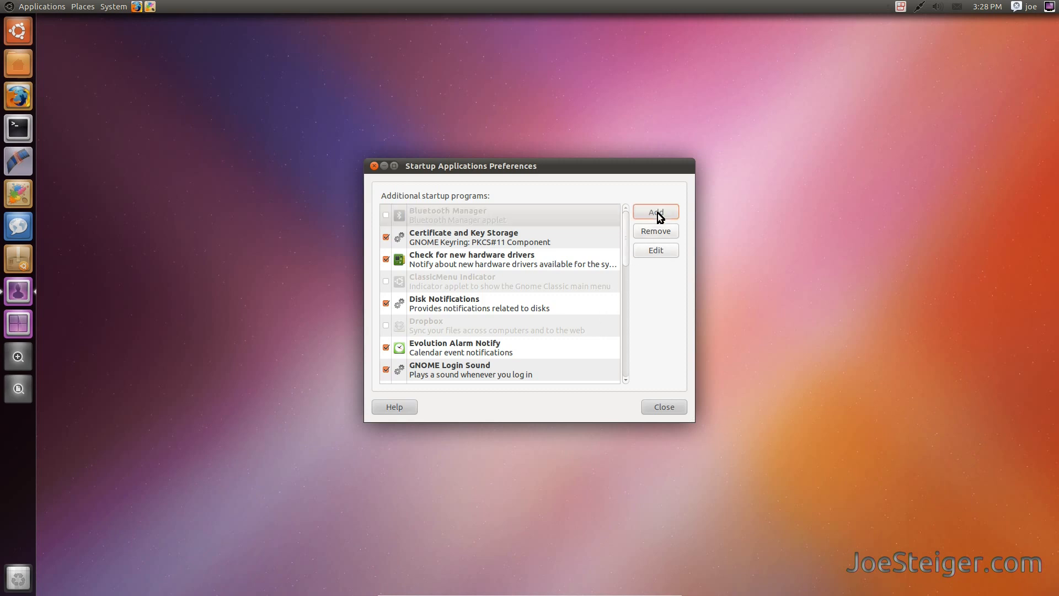
click(655, 212)
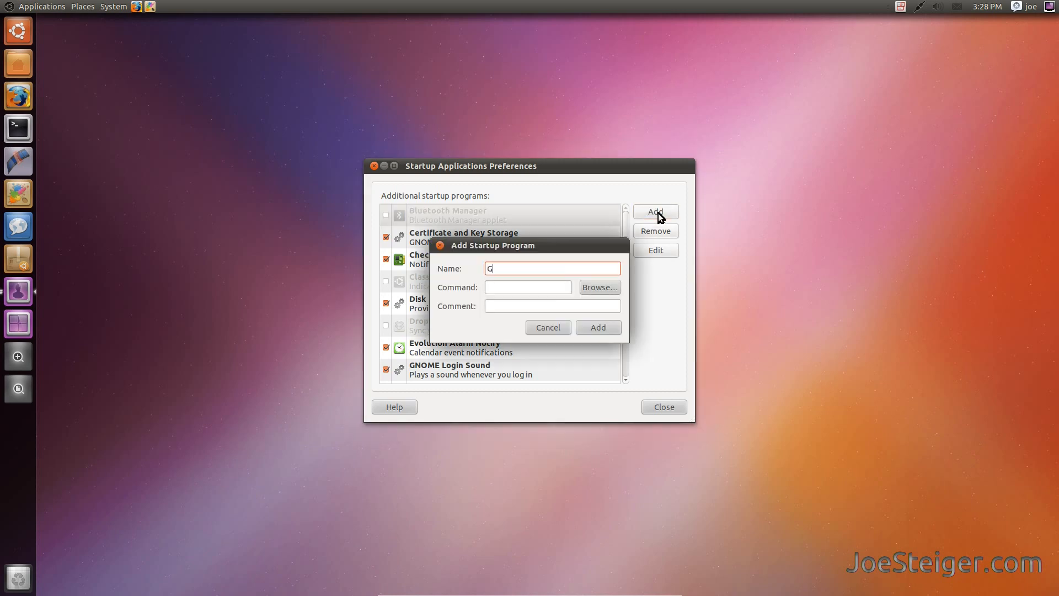
text(nome panel)
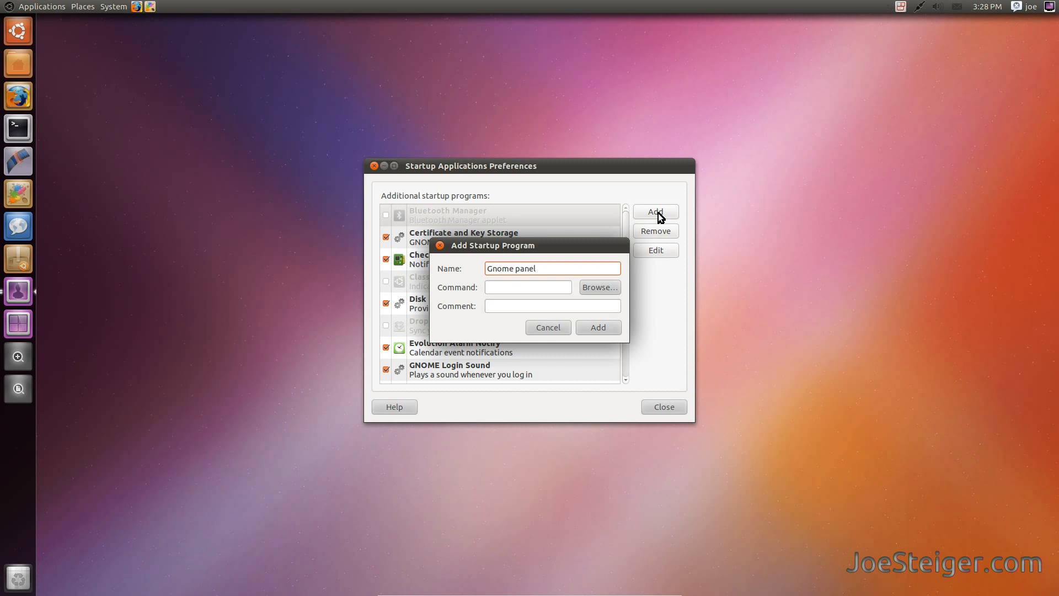
click(527, 287)
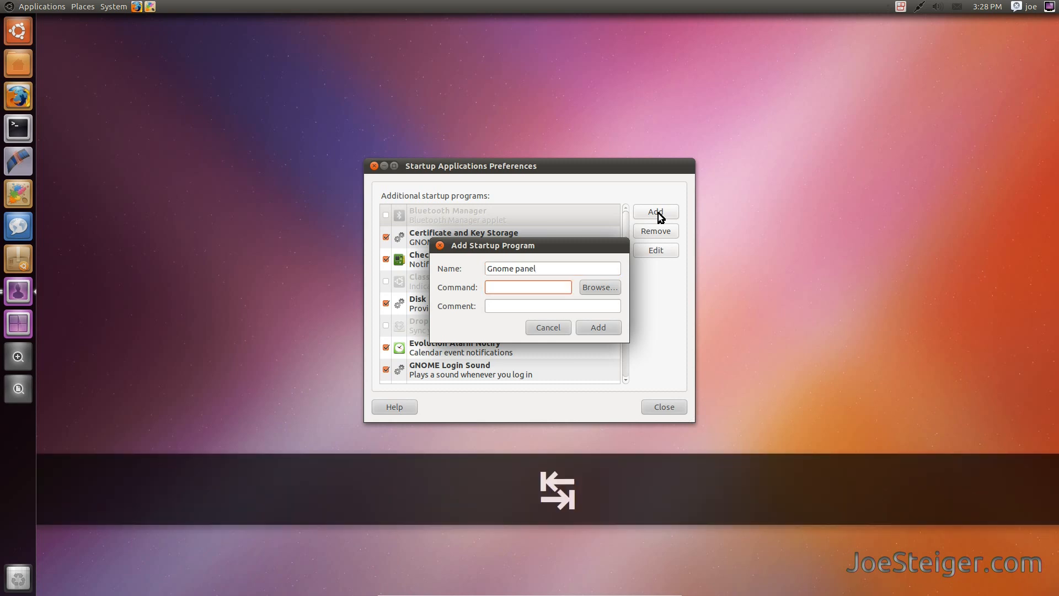
text(gno)
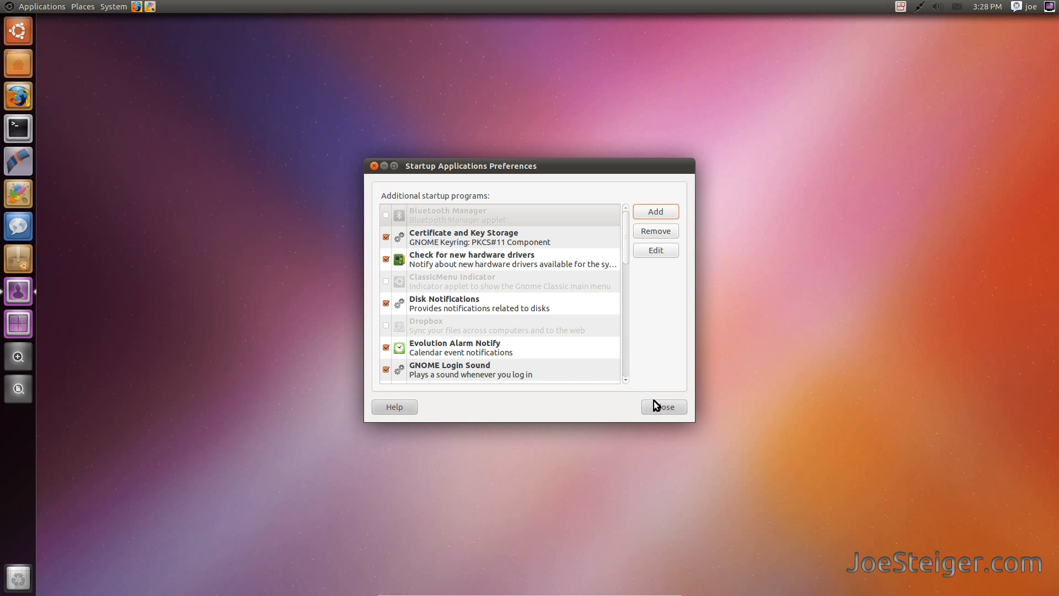
click(665, 408)
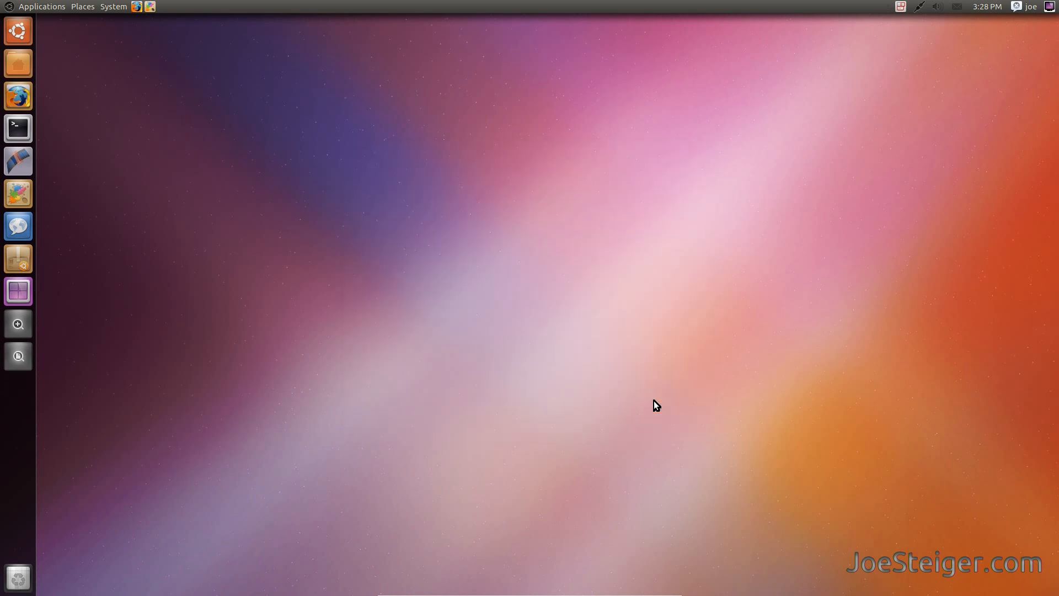